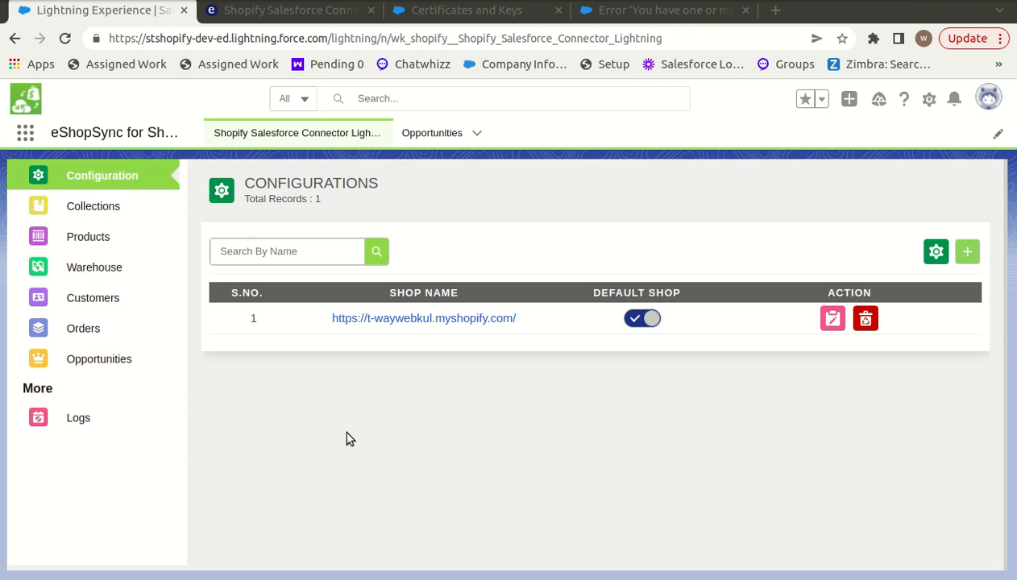
{"action": "mouse_move", "coordinate": [487, 82]}
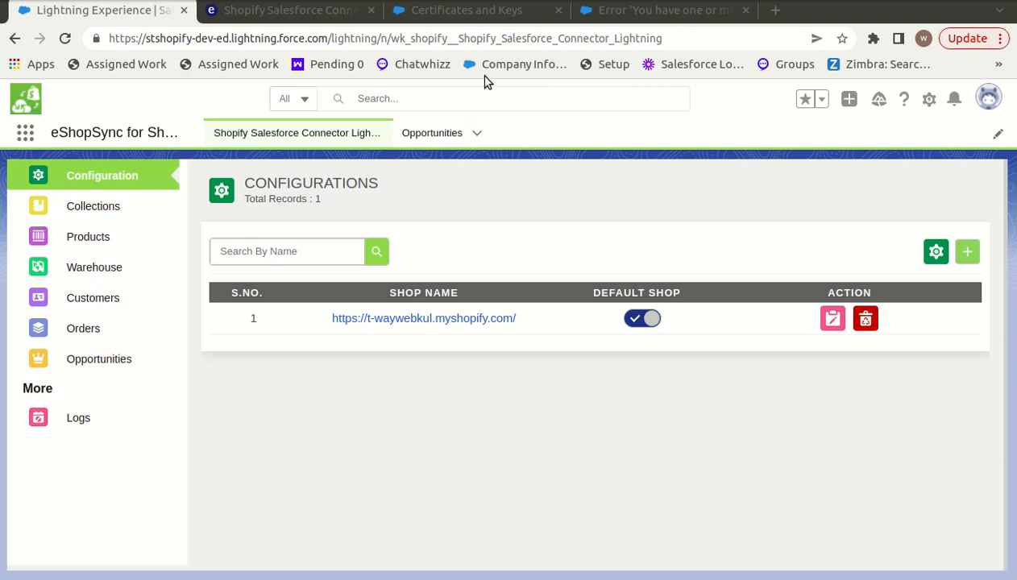
Read the Certificates and Keys help article, then return to the Shopify Connector Configurations page.
{"action": "left_click", "coordinate": [466, 9]}
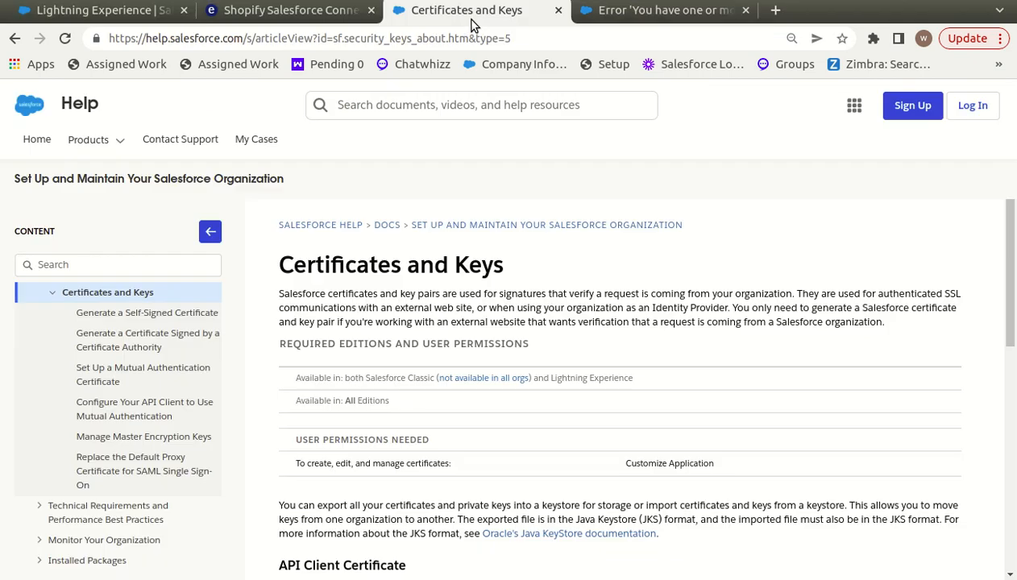
{"action": "mouse_move", "coordinate": [742, 216]}
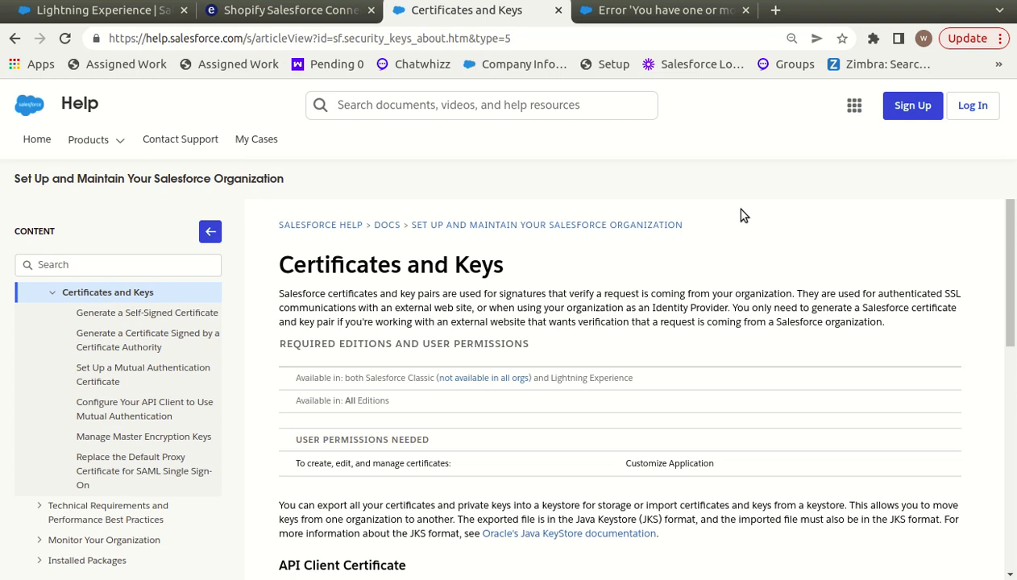
{"action": "left_click", "coordinate": [93, 10]}
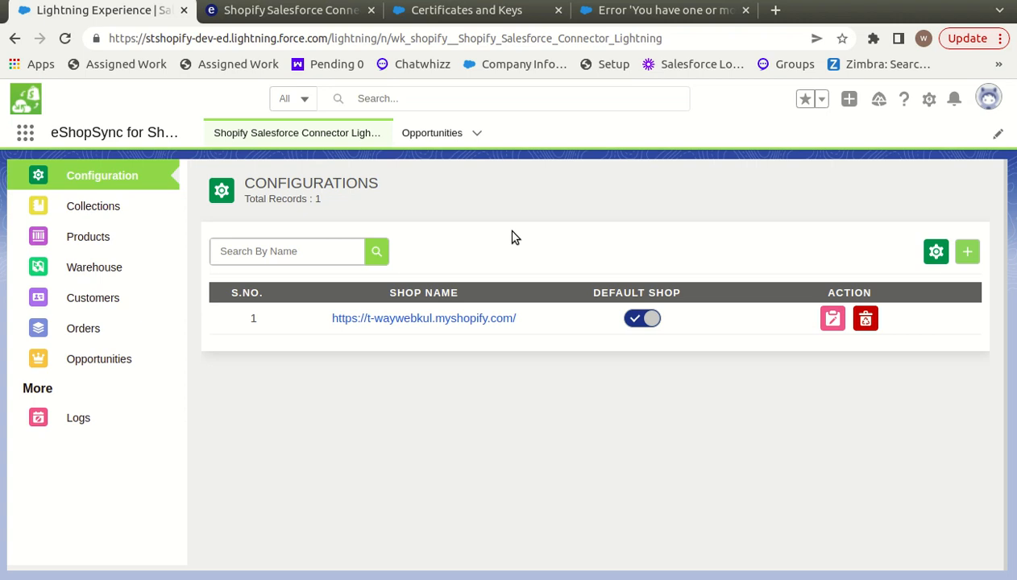
{"action": "mouse_move", "coordinate": [677, 218]}
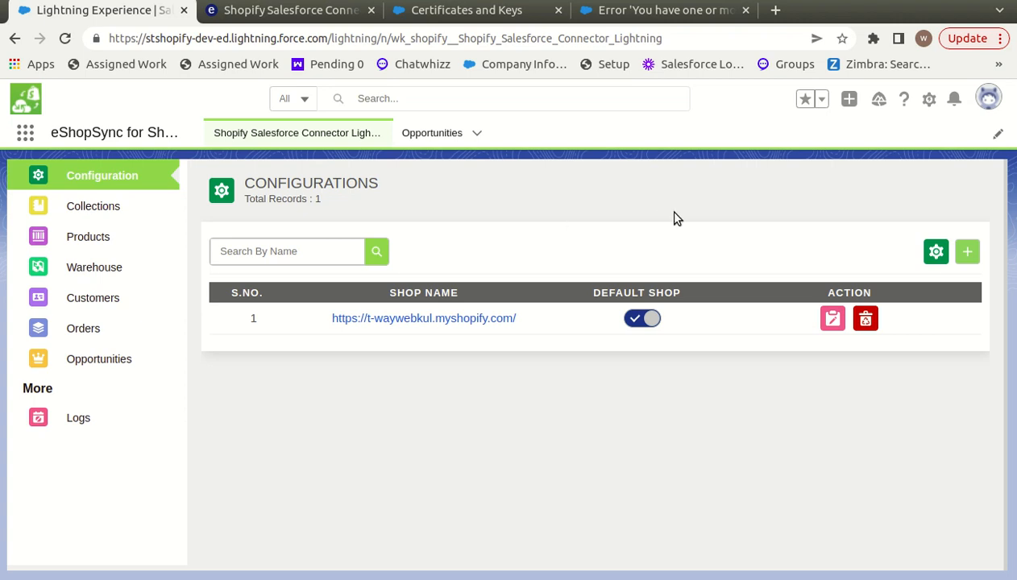
{"action": "mouse_move", "coordinate": [864, 170]}
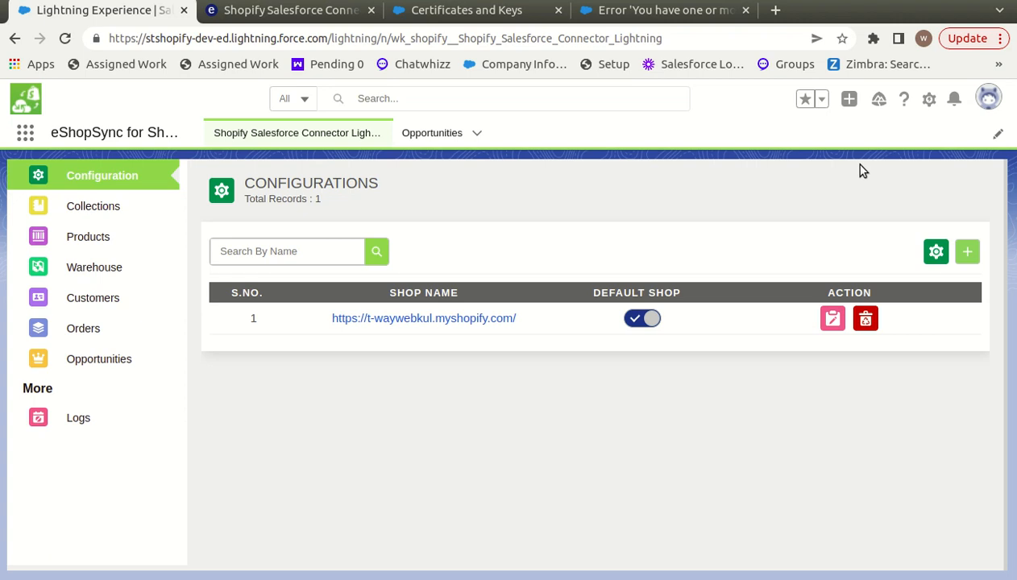
{"action": "mouse_move", "coordinate": [930, 98]}
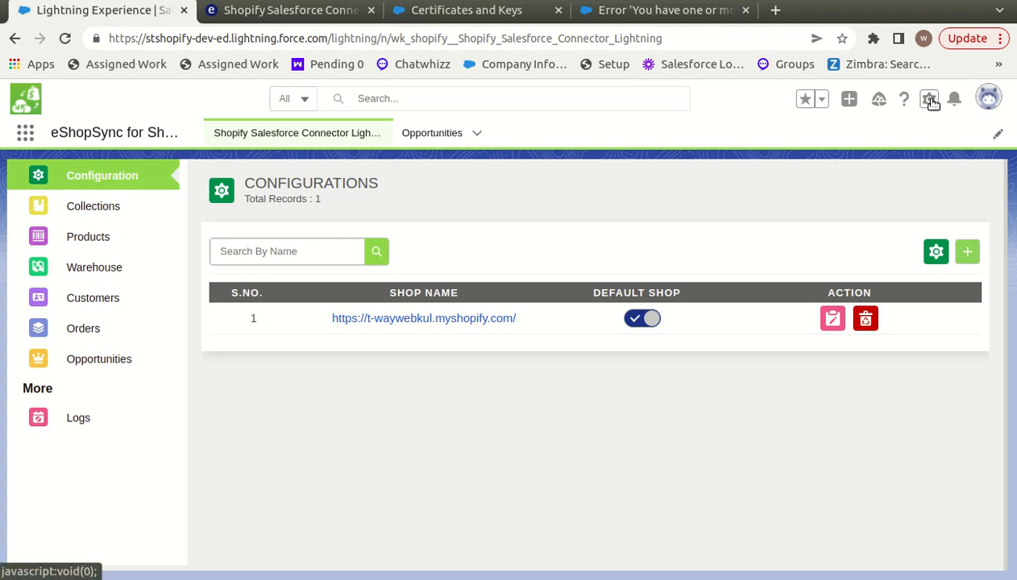
Open Salesforce Setup Home in a new tab from the gear menu.
{"action": "left_click", "coordinate": [929, 99]}
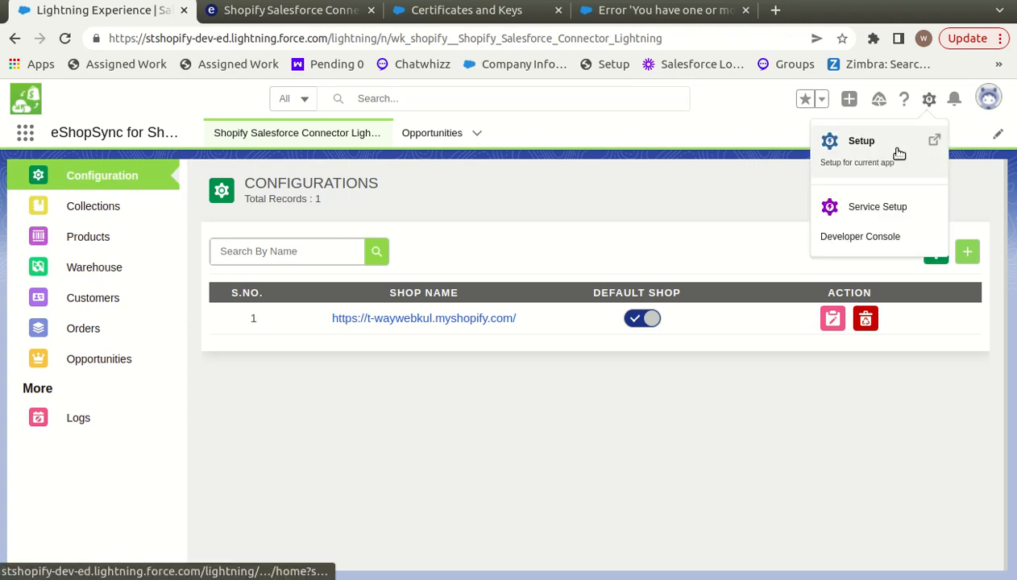
{"action": "left_click", "coordinate": [861, 141]}
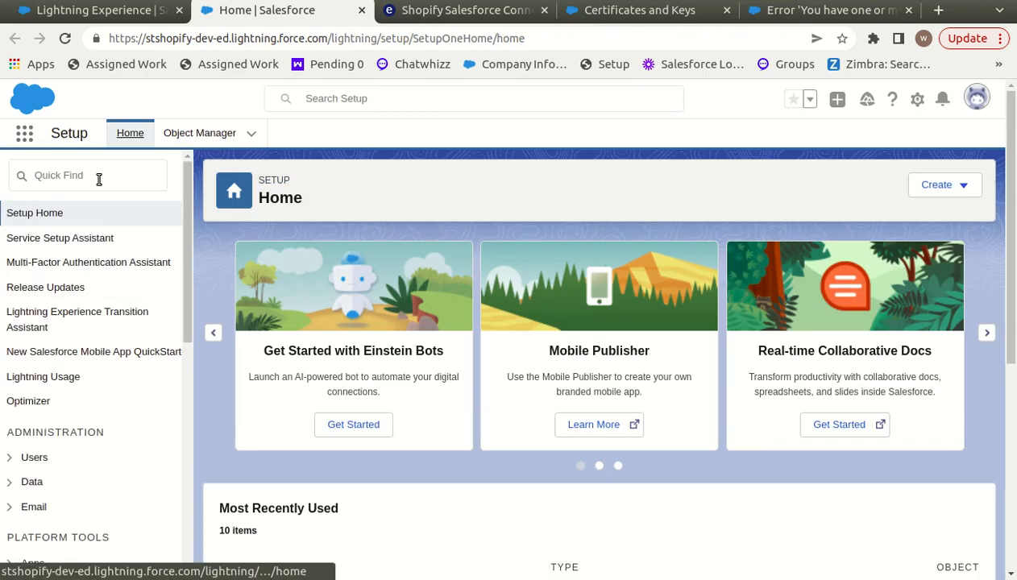
Search Quick Find for 'Certificate' and open Certificate and Key Management.
{"action": "left_click", "coordinate": [87, 175]}
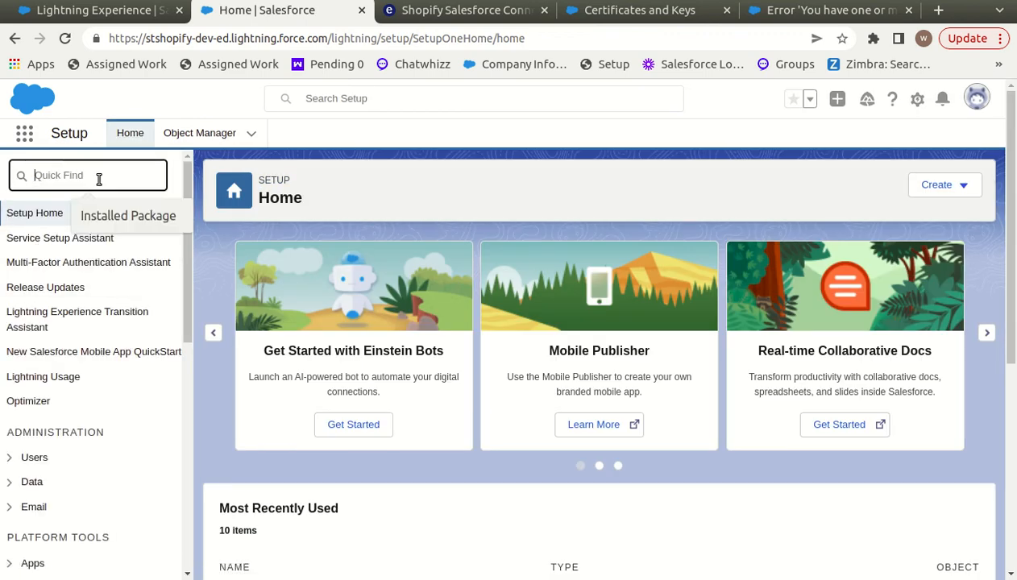
{"action": "type", "text": "Certificate"}
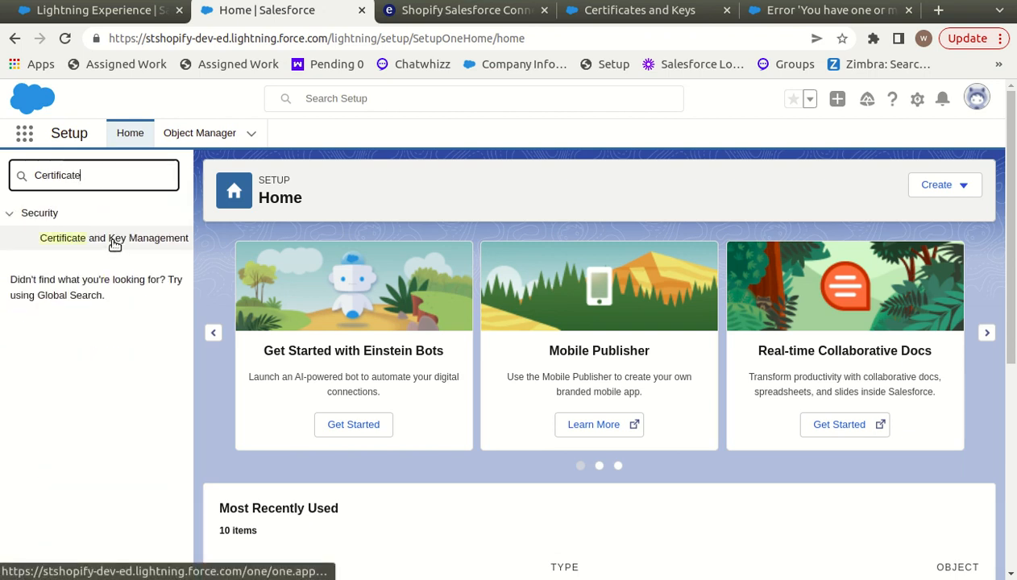
{"action": "left_click", "coordinate": [114, 238]}
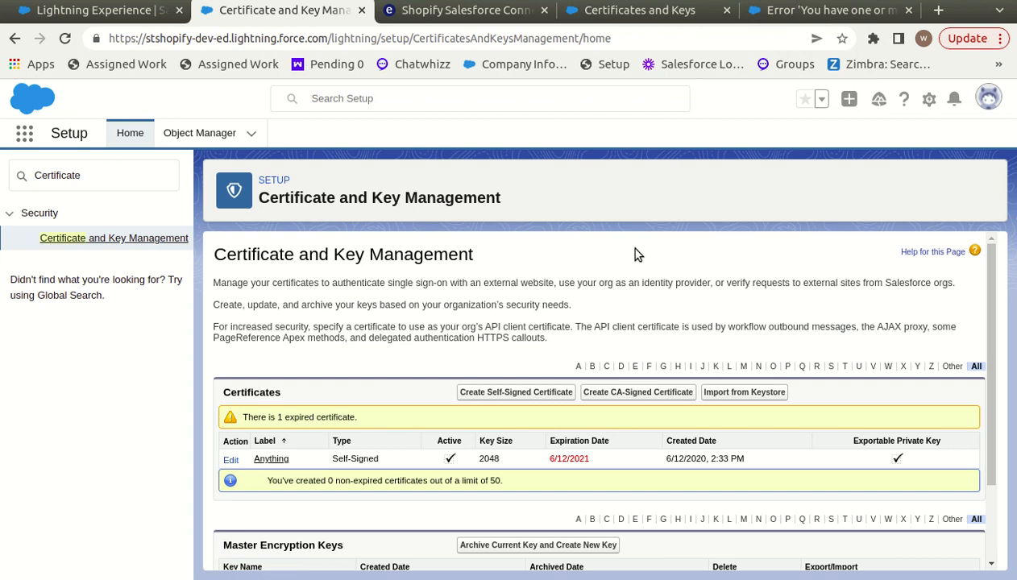
{"action": "mouse_move", "coordinate": [496, 440]}
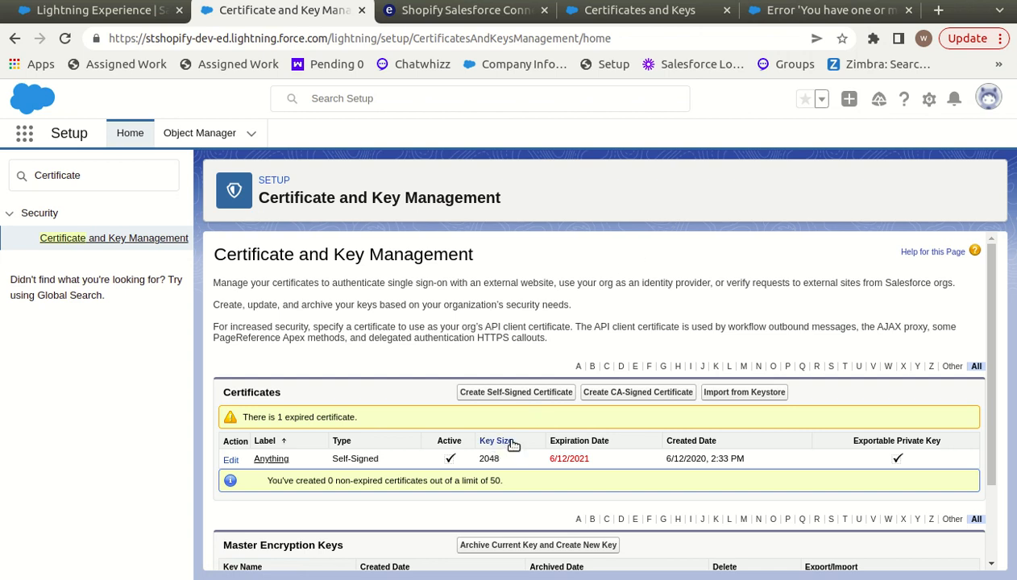
{"action": "mouse_move", "coordinate": [516, 404]}
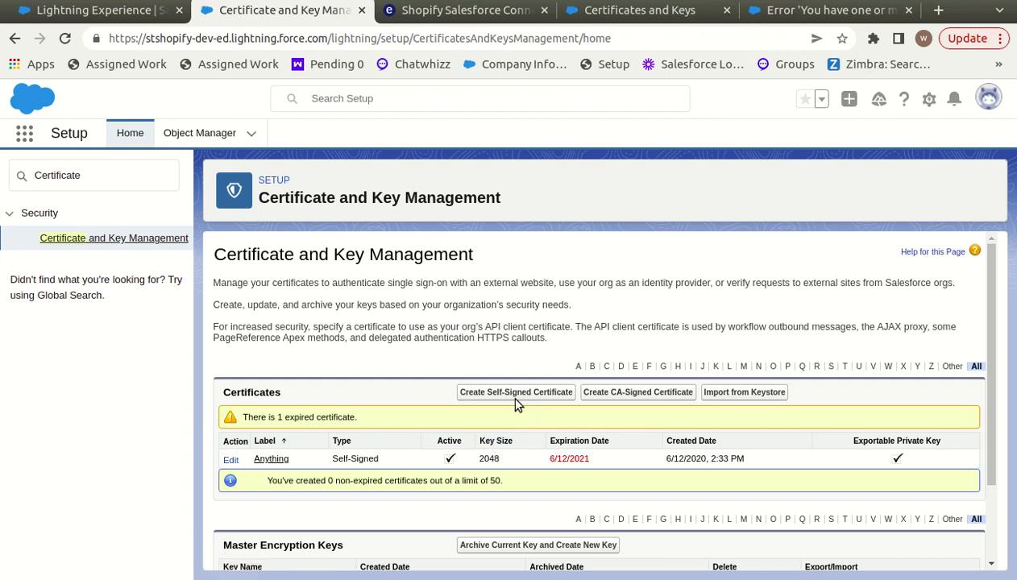
{"action": "mouse_move", "coordinate": [516, 393]}
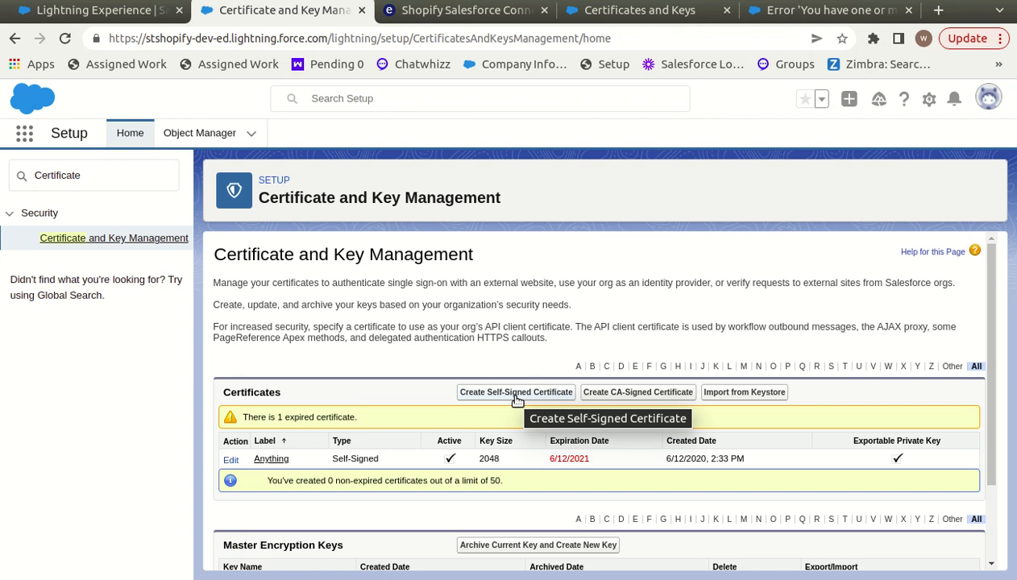
Create a 2048-bit self-signed certificate with label and unique name Shopify, and save it.
{"action": "left_click", "coordinate": [516, 393]}
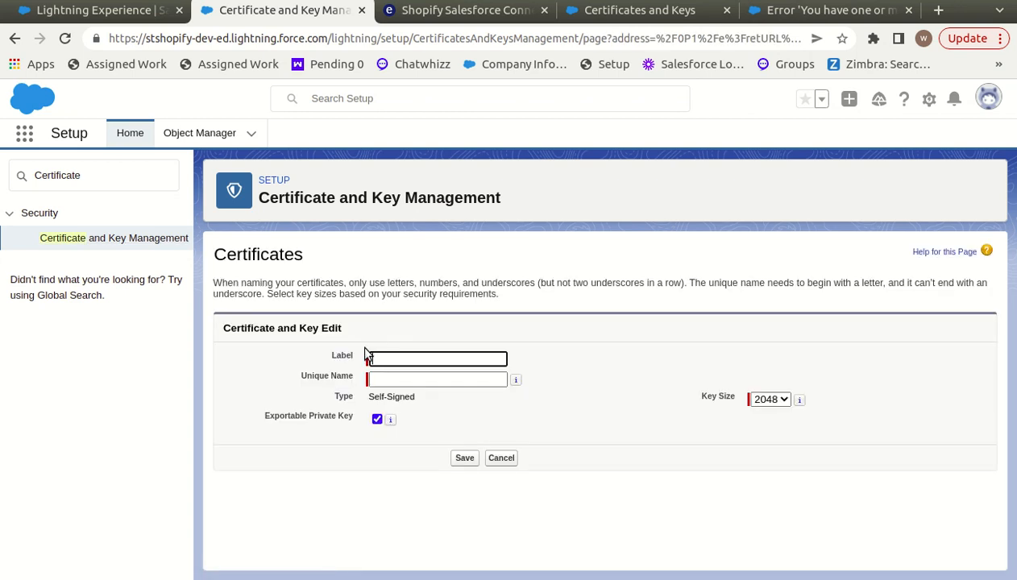
{"action": "left_click", "coordinate": [437, 359]}
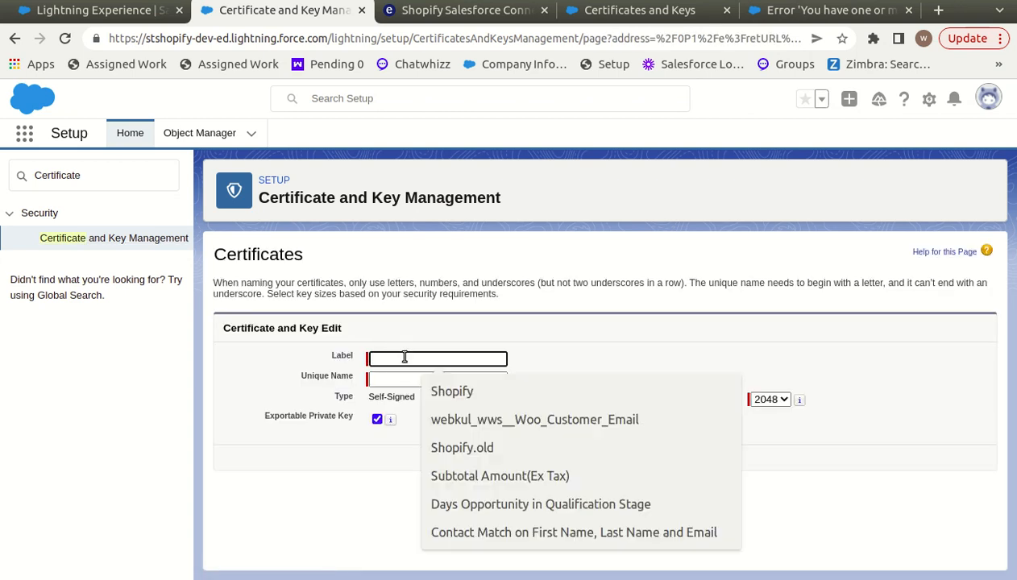
{"action": "type", "text": "Shopify"}
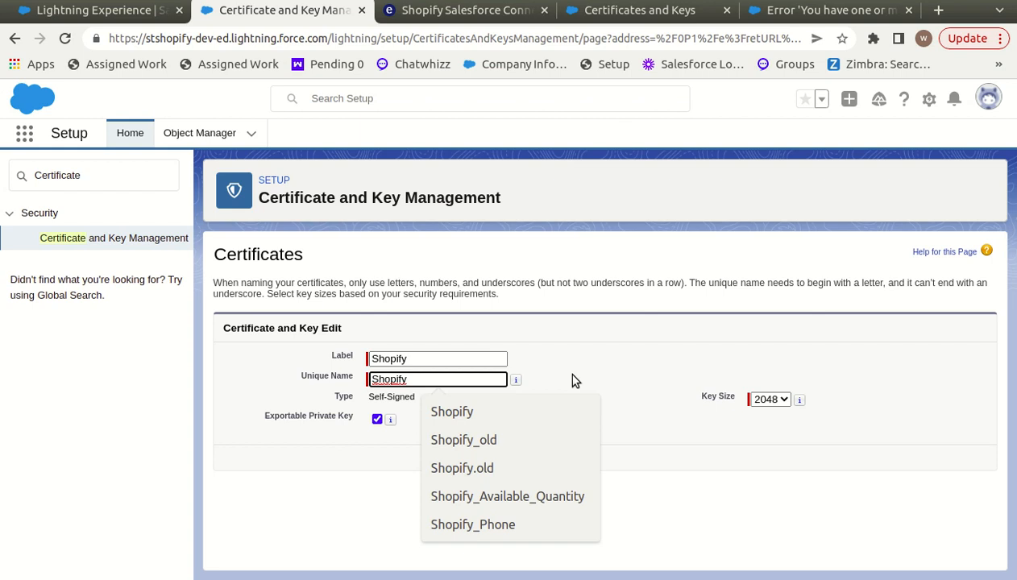
{"action": "left_click", "coordinate": [577, 380]}
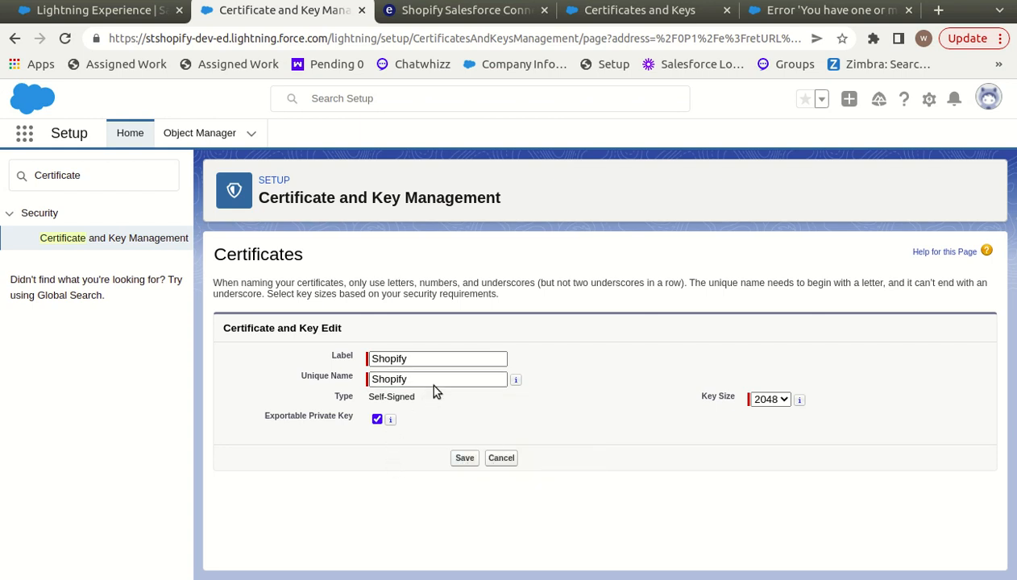
{"action": "left_click", "coordinate": [438, 379]}
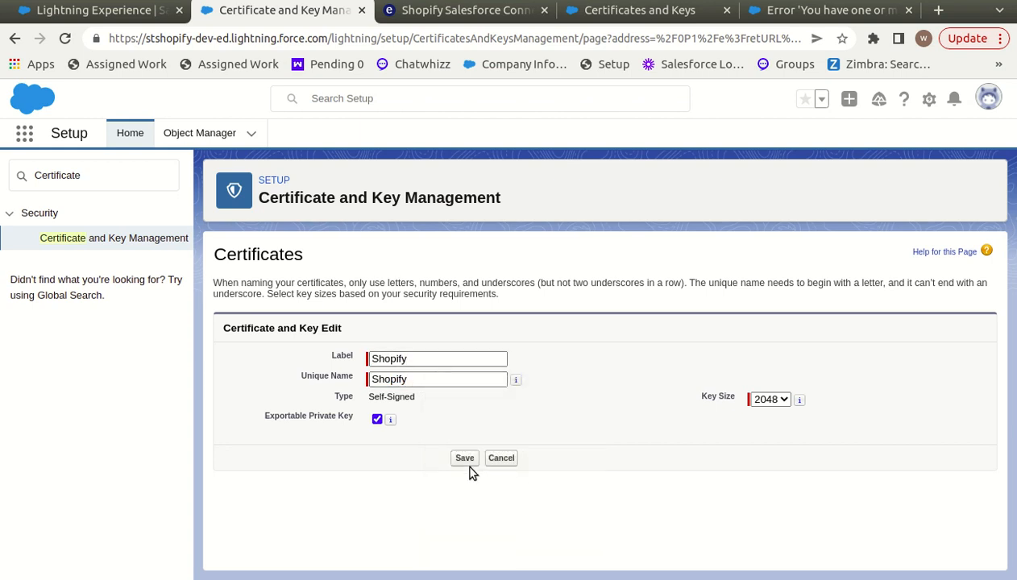
{"action": "left_click", "coordinate": [465, 458]}
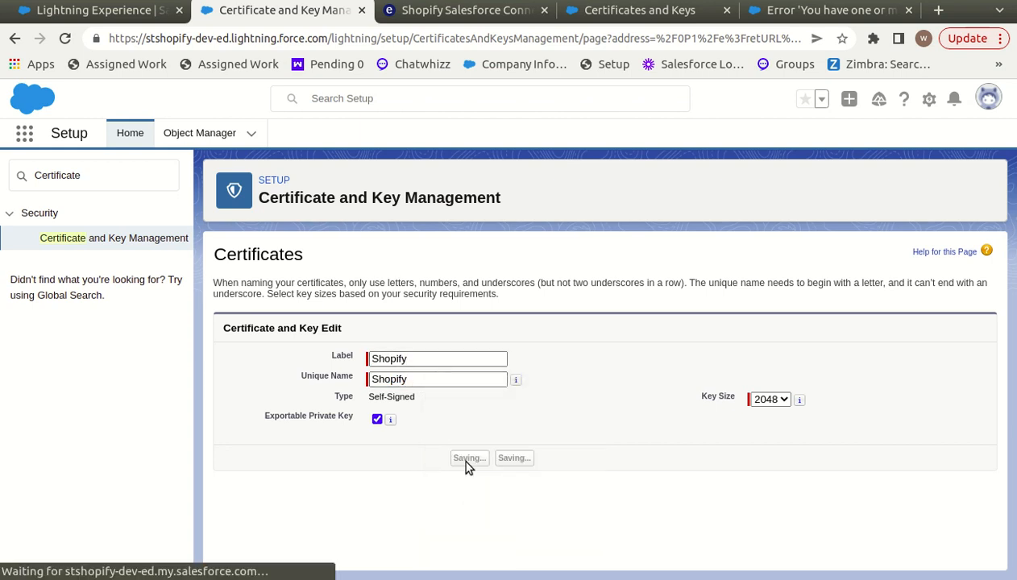
Return to the certificate list showing Shopify, expiring 7/8/2023, beside Anything.
{"action": "left_click", "coordinate": [469, 458]}
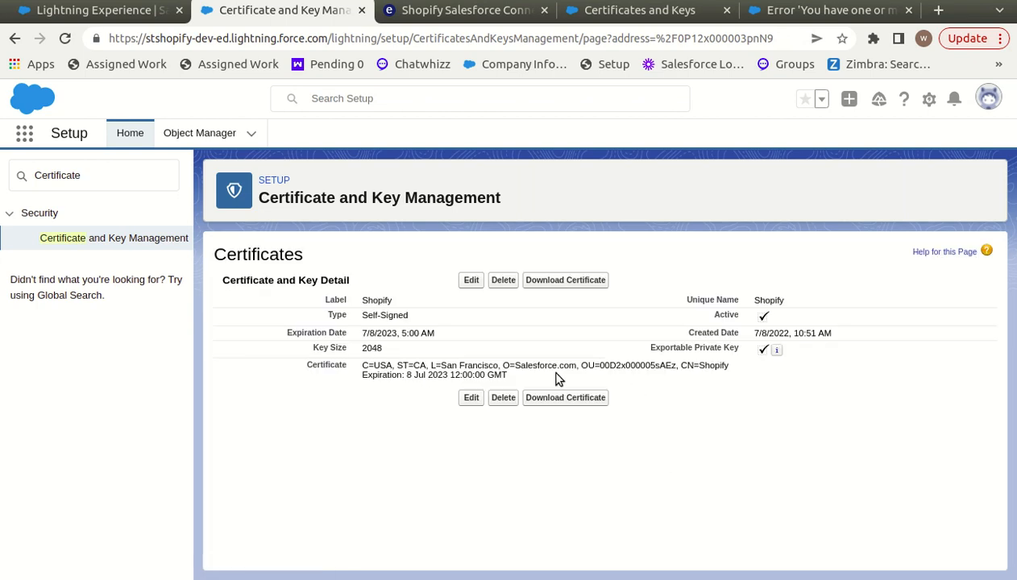
{"action": "mouse_move", "coordinate": [138, 253]}
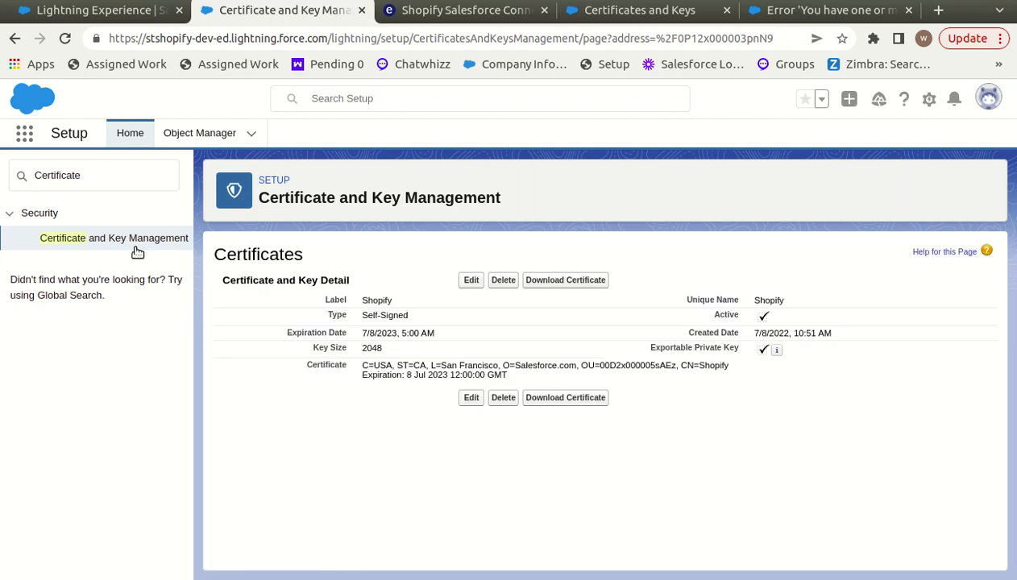
{"action": "left_click", "coordinate": [114, 238]}
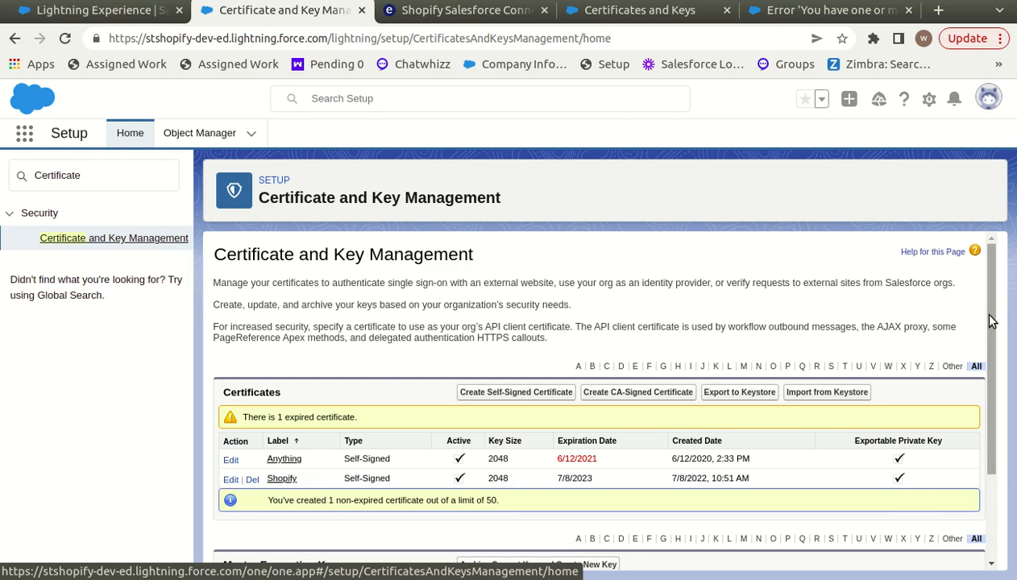
{"action": "scroll", "scroll_direction": "down", "scroll_amount": 3}
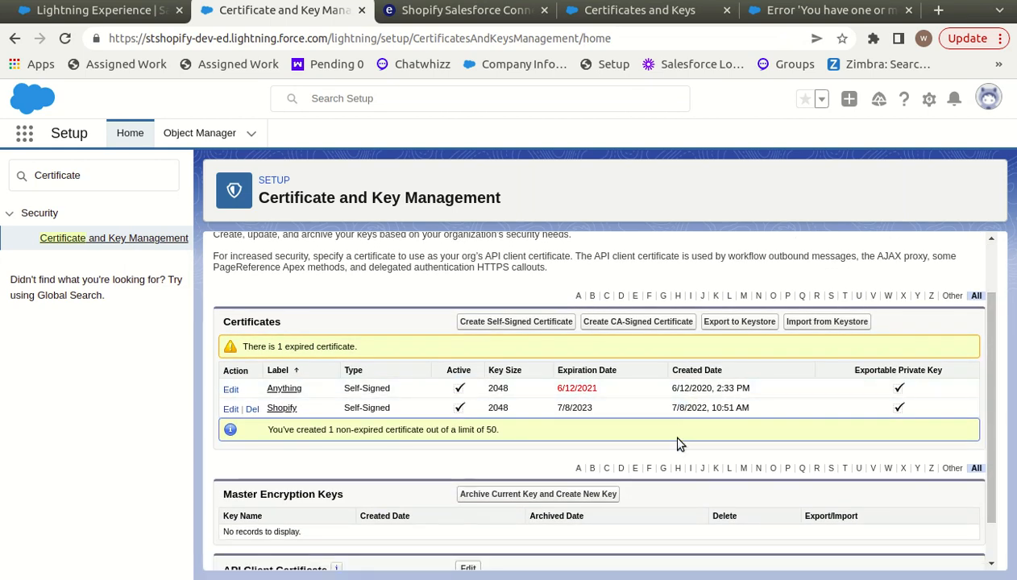
{"action": "mouse_move", "coordinate": [554, 446]}
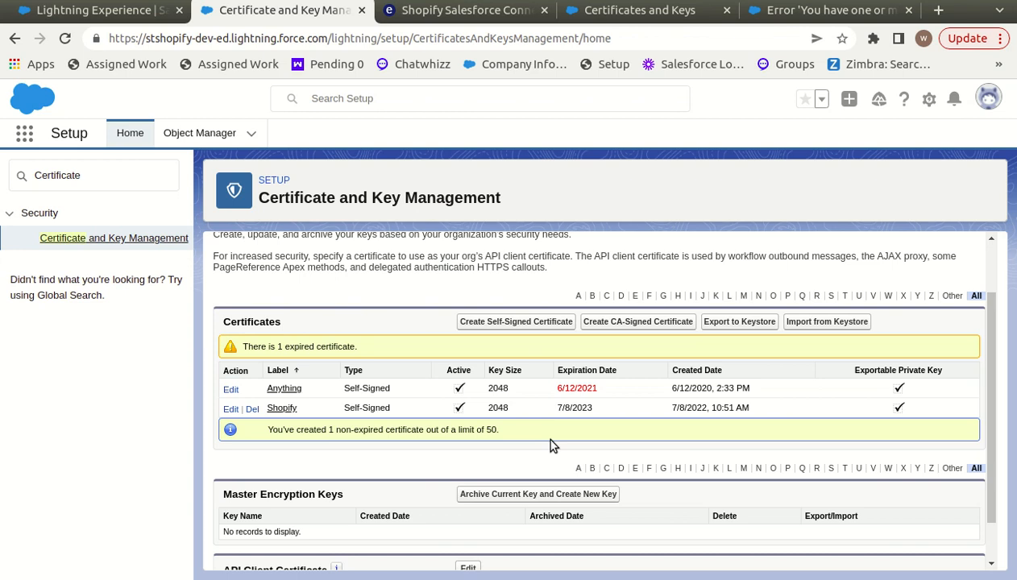
{"action": "mouse_move", "coordinate": [612, 424]}
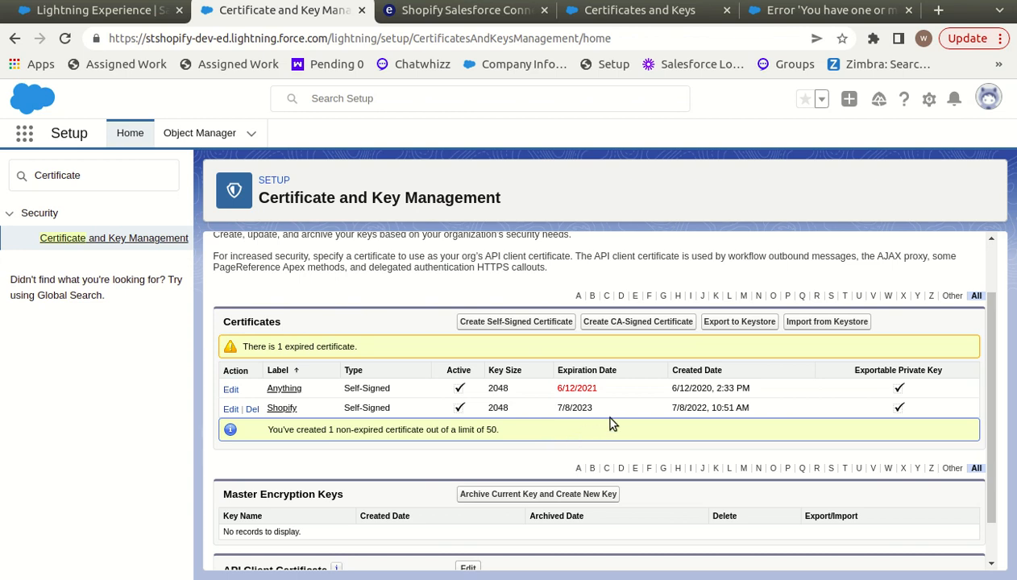
{"action": "mouse_move", "coordinate": [619, 416]}
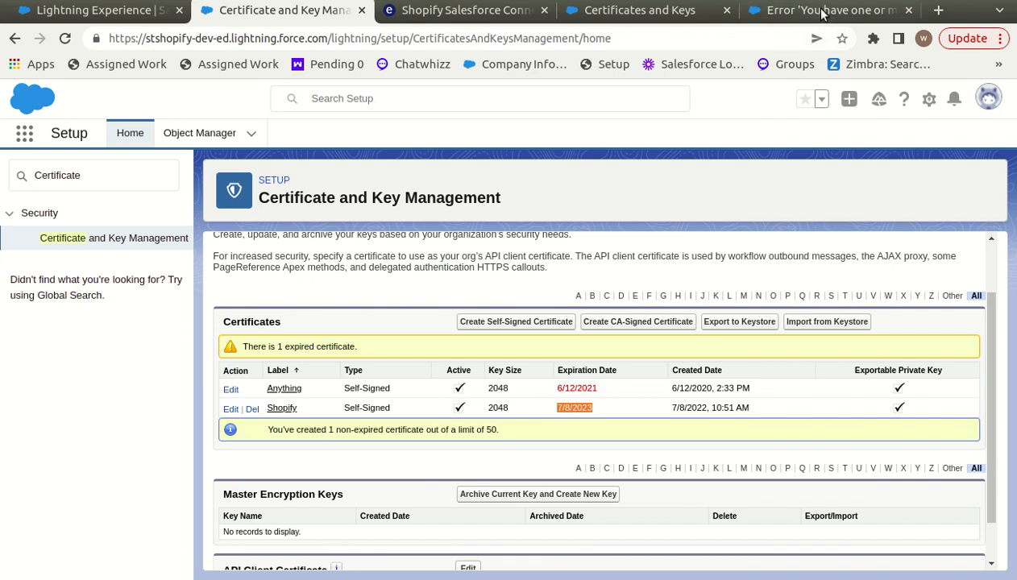
Bring up the 'certificates will expire soon' help article and scroll to its top.
{"action": "left_click", "coordinate": [822, 10]}
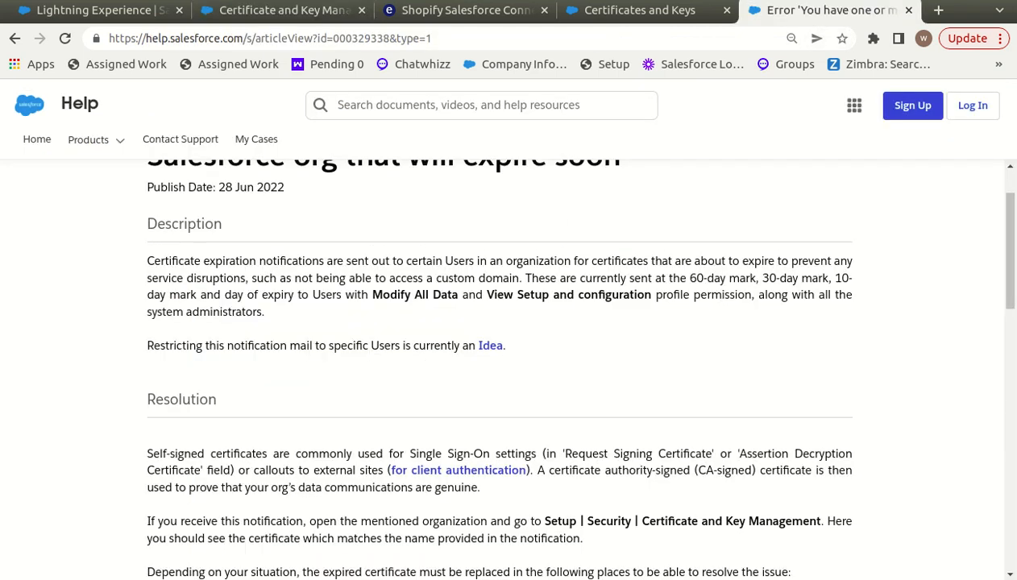
{"action": "scroll", "scroll_direction": "up", "scroll_amount": 3}
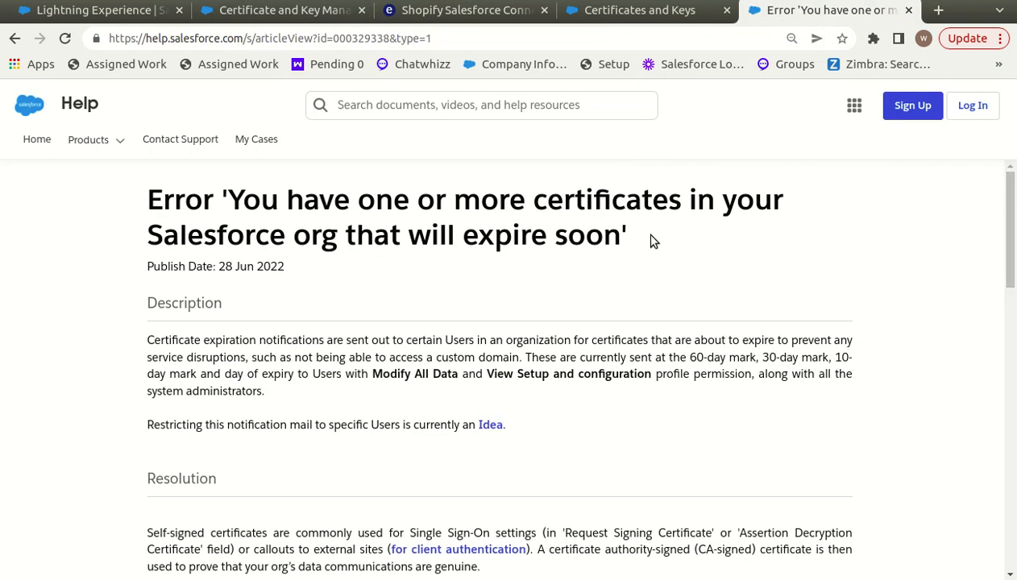
{"action": "mouse_move", "coordinate": [410, 206]}
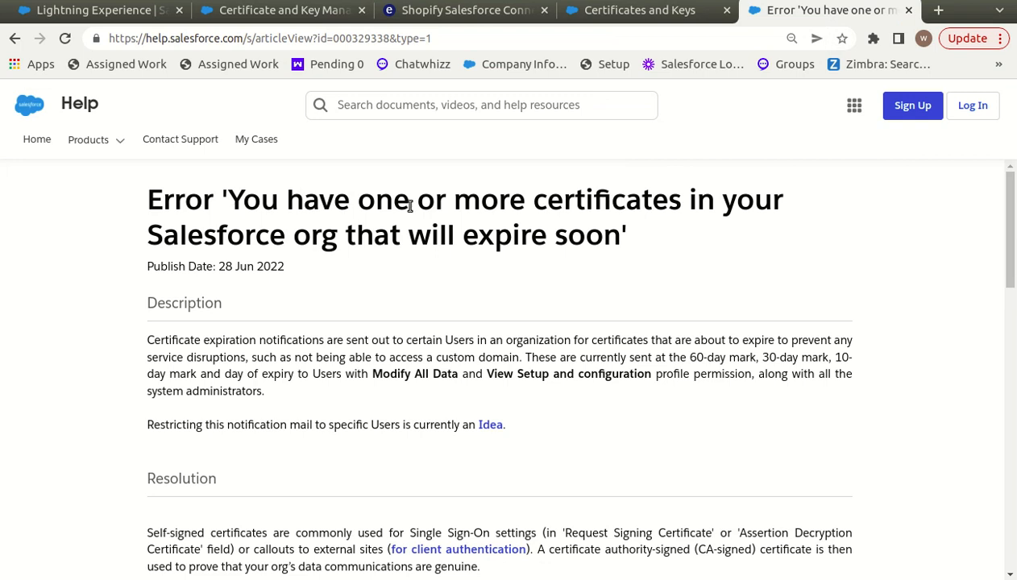
{"action": "mouse_move", "coordinate": [469, 211]}
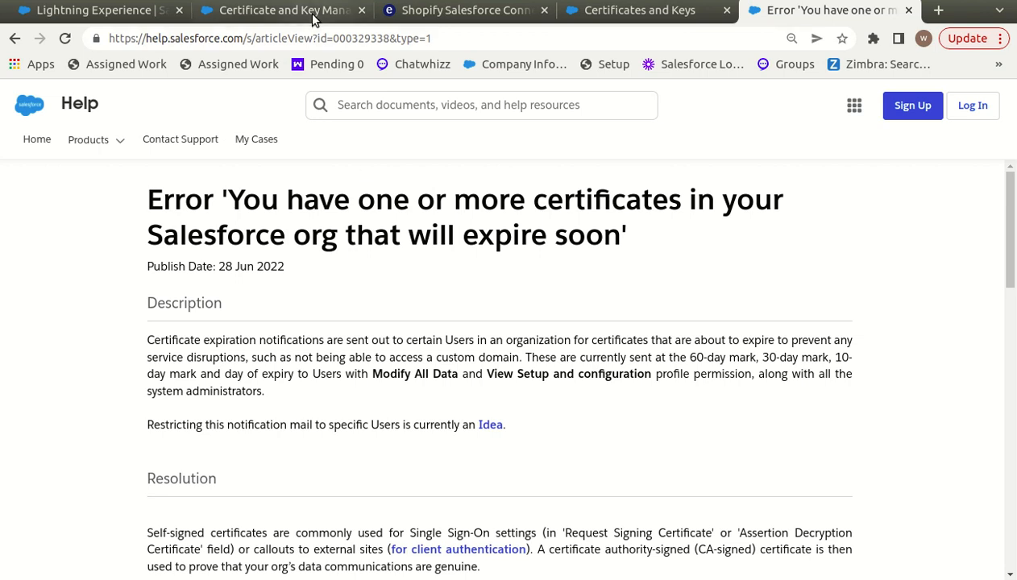
Return to Setup's Certificate and Key Management list with Anything and Shopify.
{"action": "left_click", "coordinate": [278, 10]}
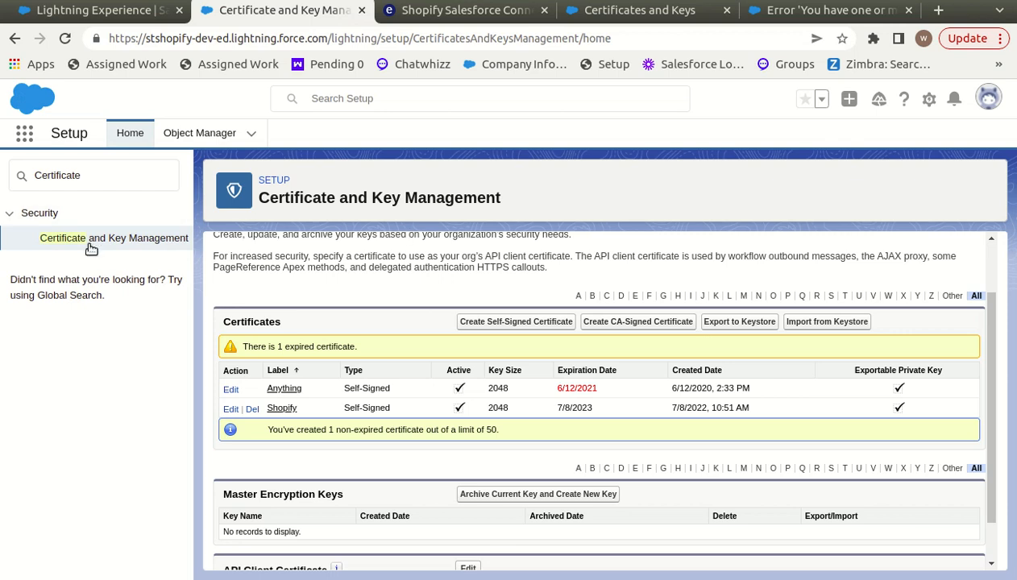
{"action": "mouse_move", "coordinate": [103, 238]}
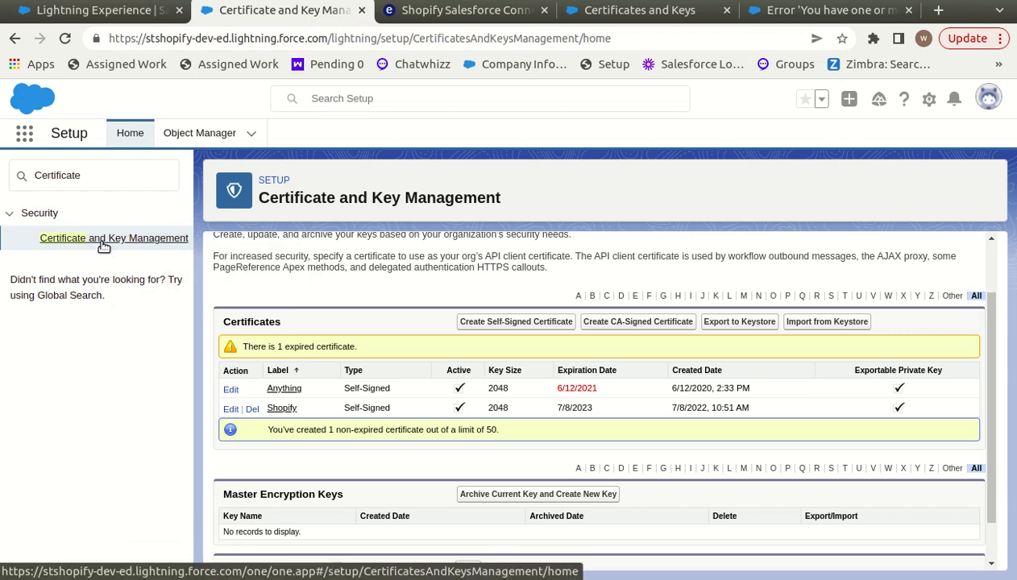
{"action": "mouse_move", "coordinate": [403, 295]}
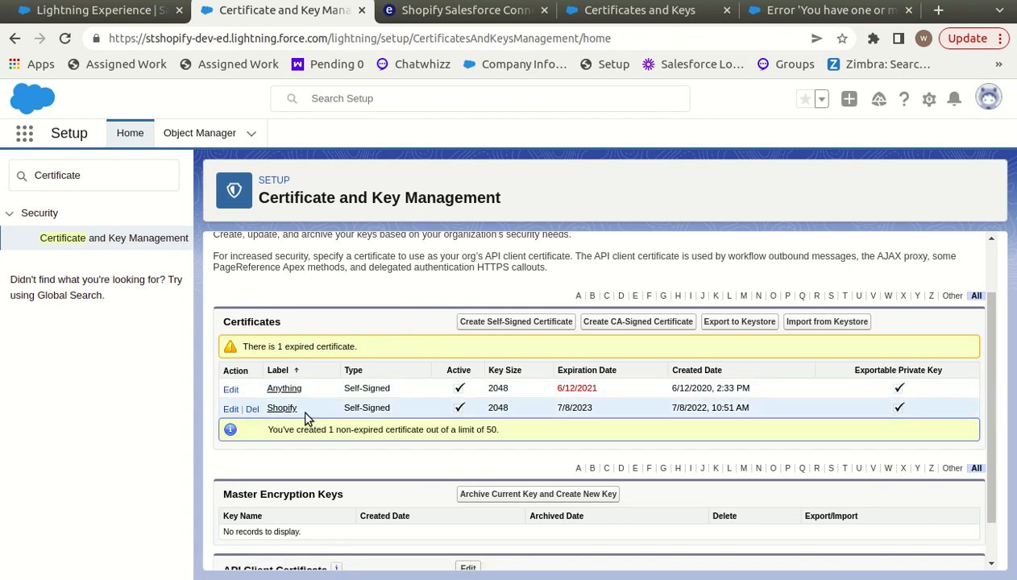
{"action": "mouse_move", "coordinate": [303, 419]}
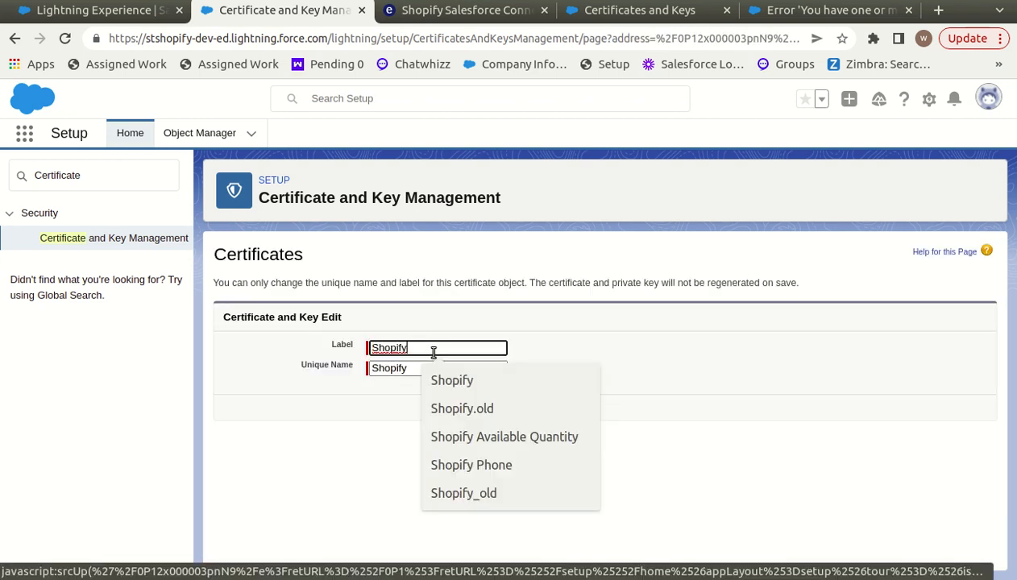
Rename the Shopify certificate's label and unique name to Shopify_old and save.
{"action": "left_click", "coordinate": [462, 409]}
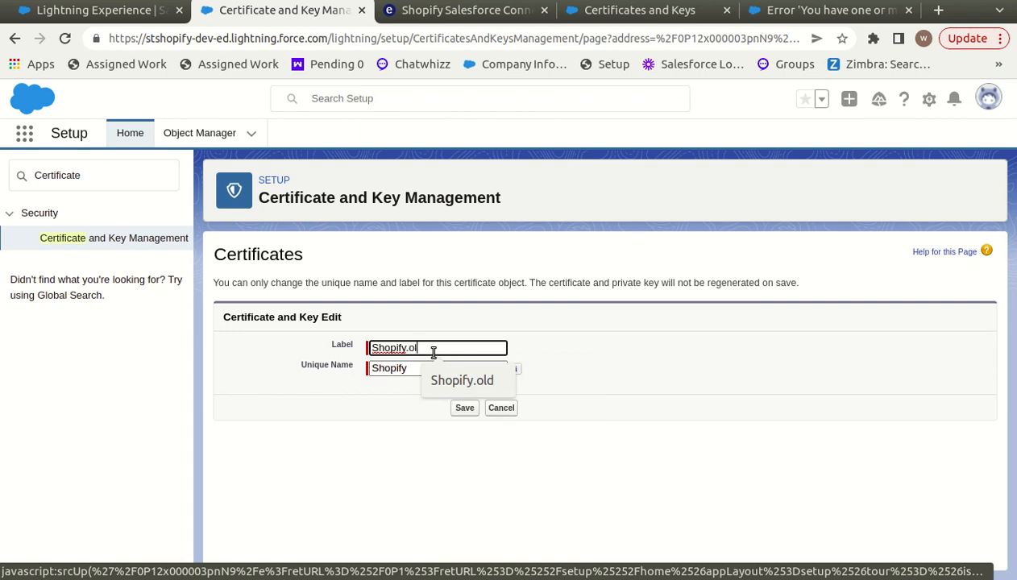
{"action": "left_click", "coordinate": [437, 368]}
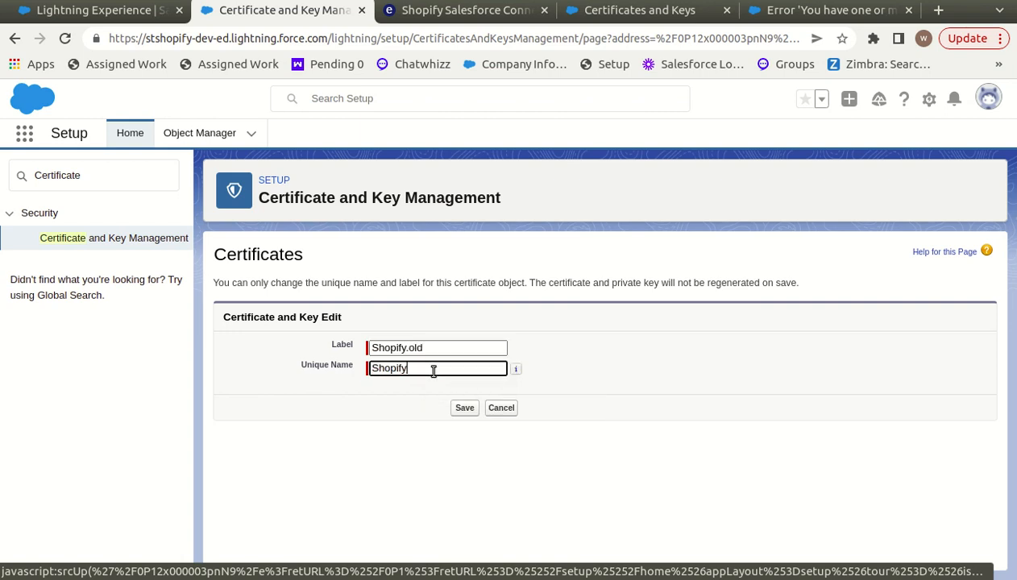
{"action": "left_click", "coordinate": [438, 368]}
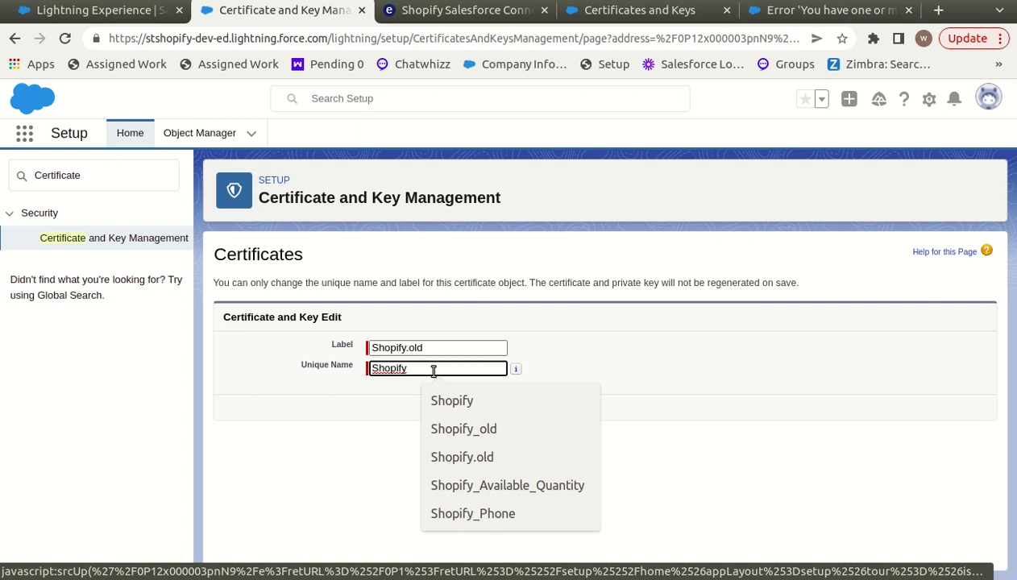
{"action": "left_click", "coordinate": [462, 457]}
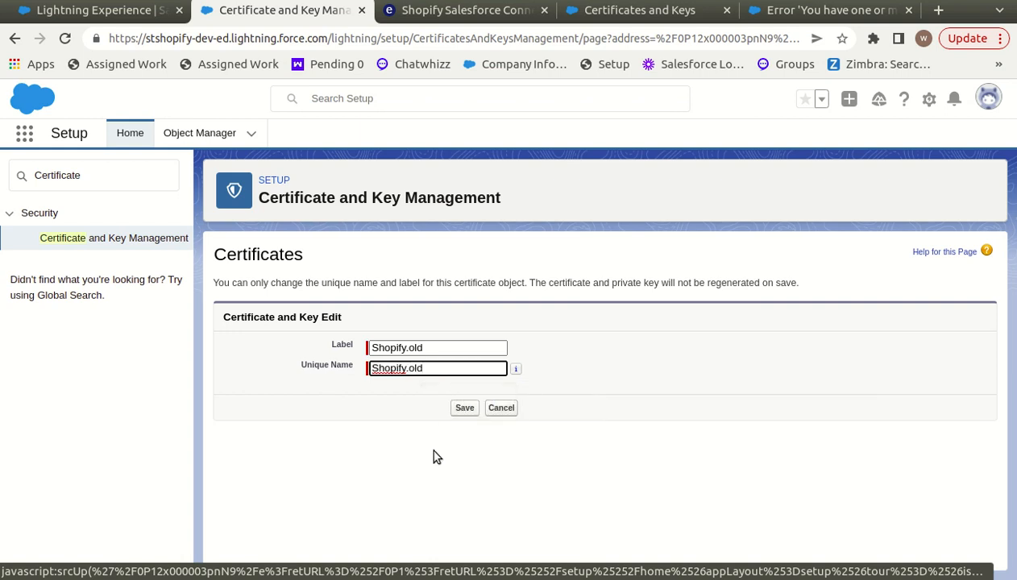
{"action": "left_click", "coordinate": [464, 407]}
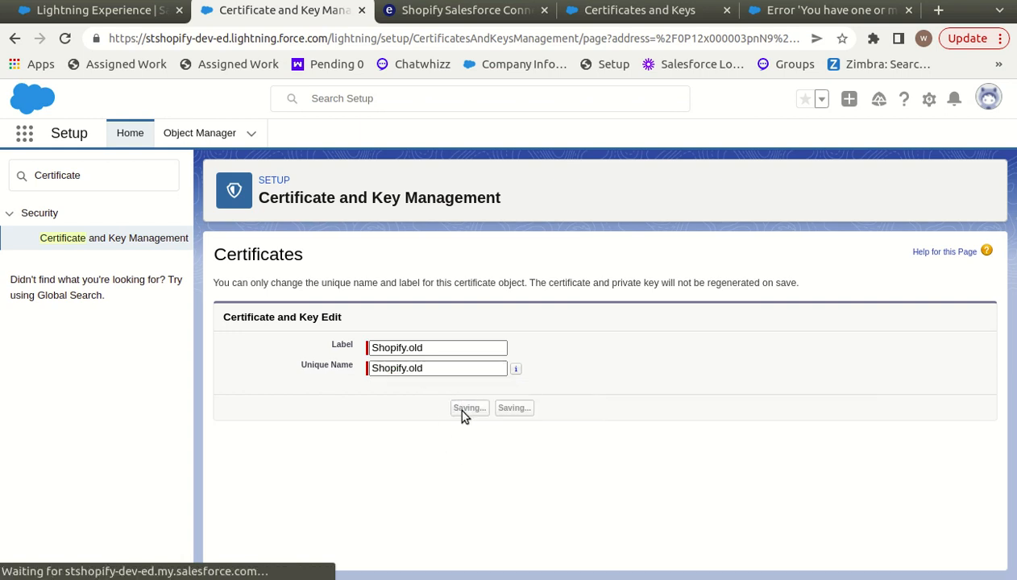
{"action": "left_click", "coordinate": [469, 407]}
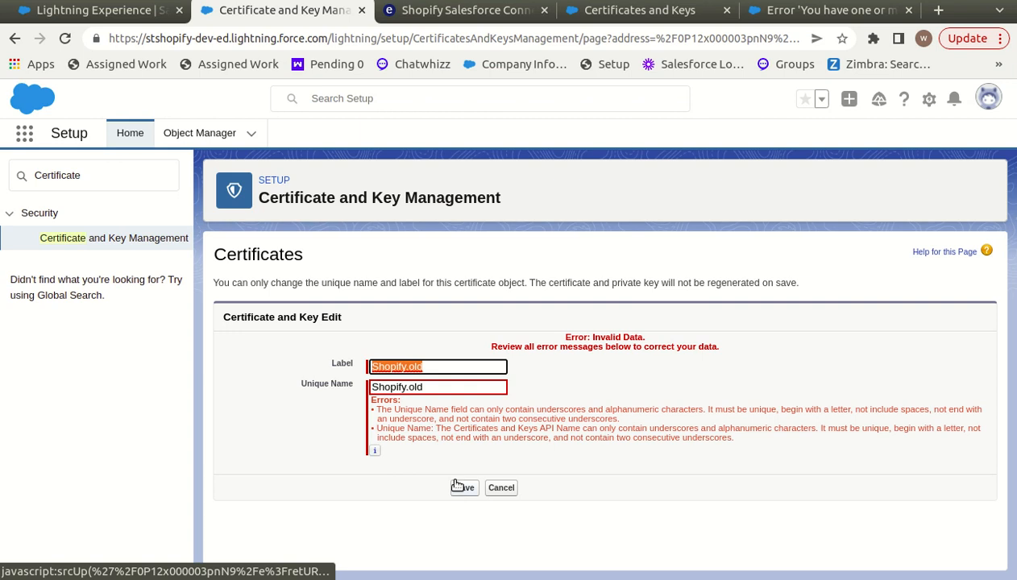
{"action": "type", "text": "Shopify.o"}
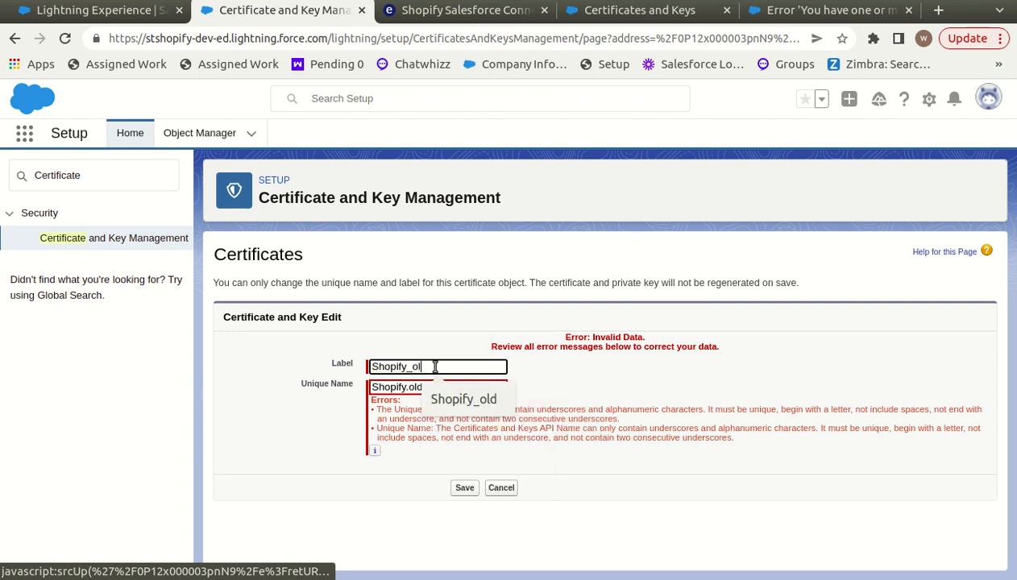
{"action": "key", "text": "BackSpace"}
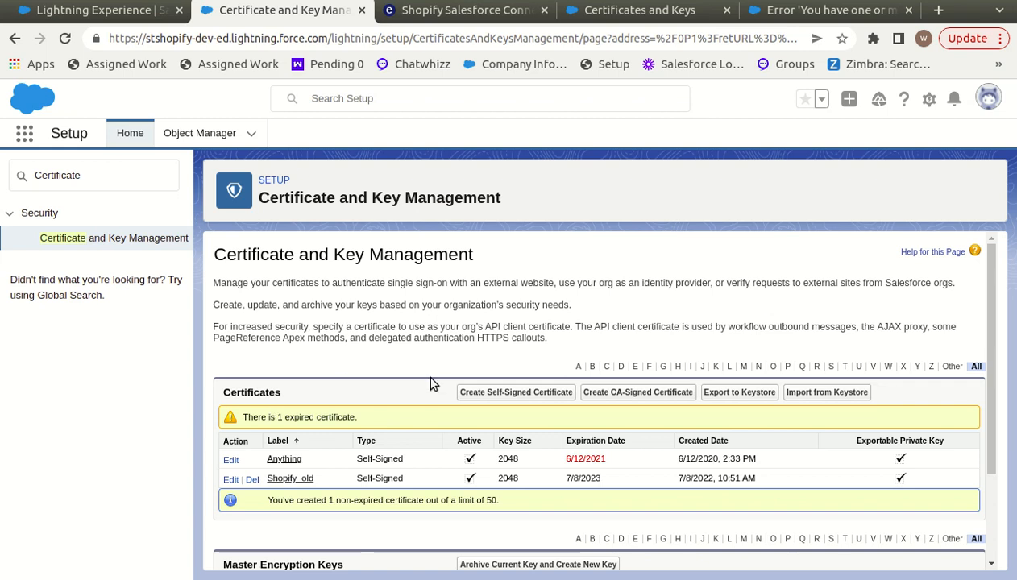
{"action": "mouse_move", "coordinate": [478, 400]}
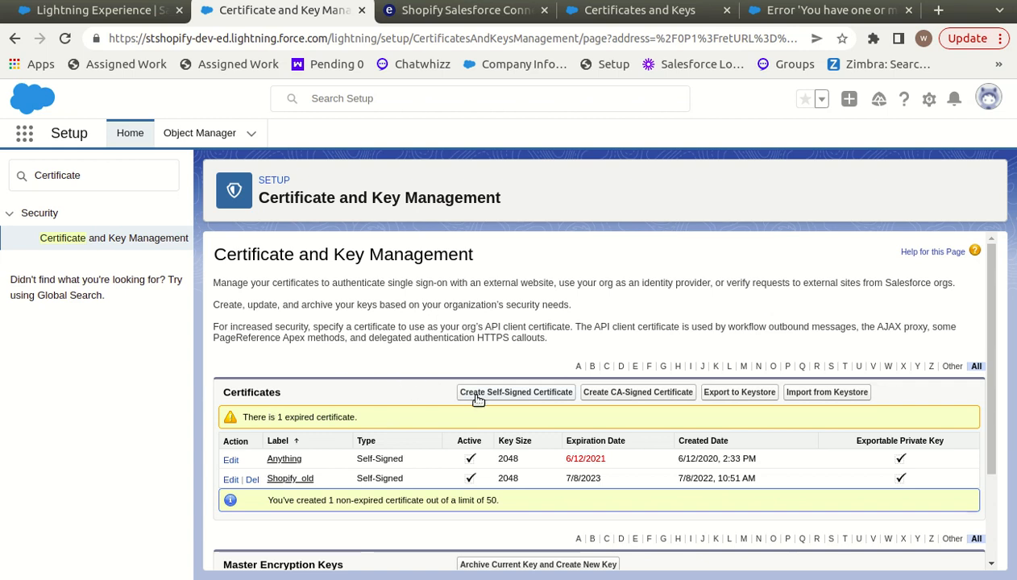
{"action": "mouse_move", "coordinate": [495, 400]}
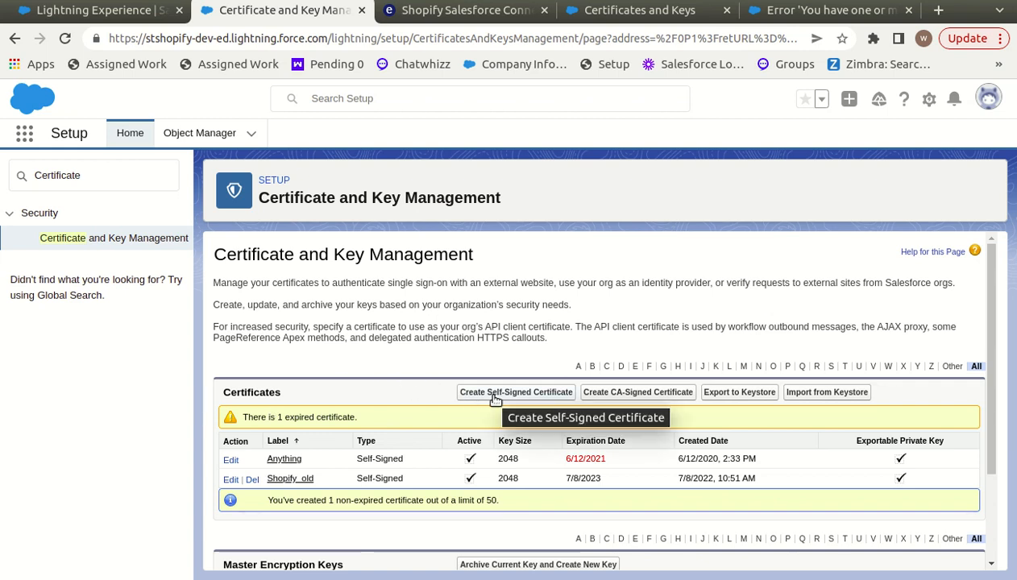
Create a fresh 2048-bit self-signed certificate labelled and named Shopify, and save it.
{"action": "left_click", "coordinate": [515, 393]}
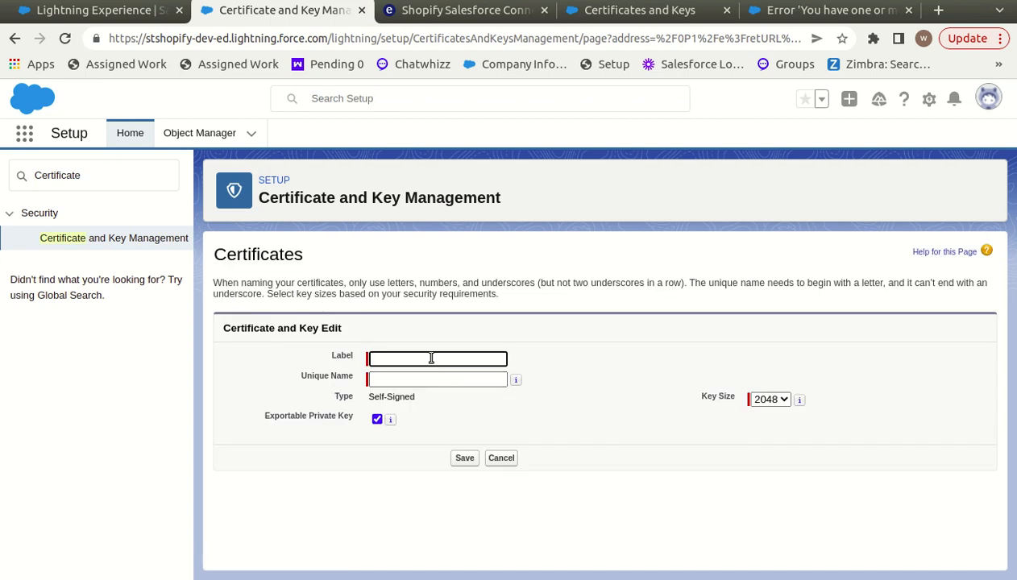
{"action": "type", "text": "Shopify"}
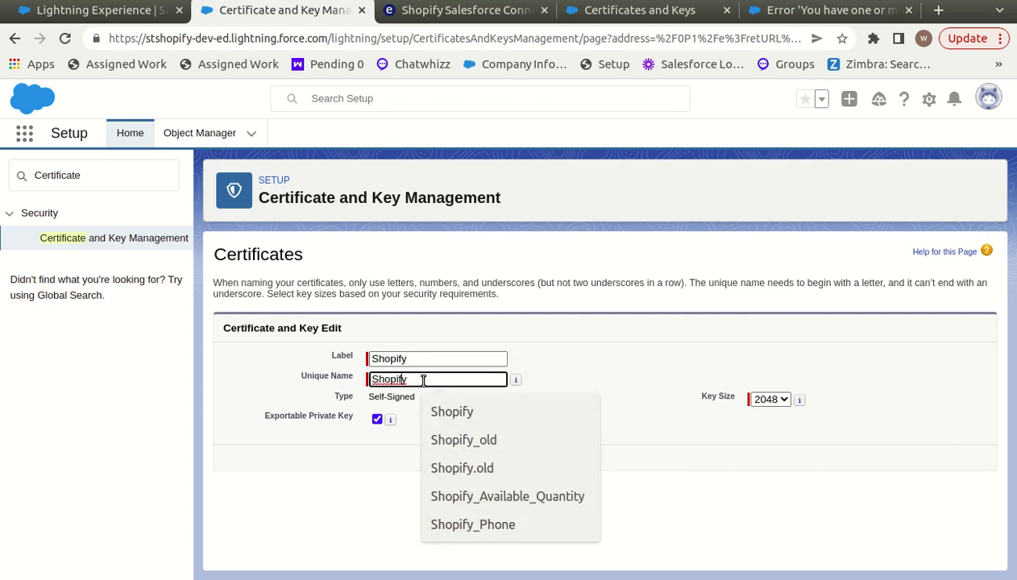
{"action": "left_click", "coordinate": [437, 379]}
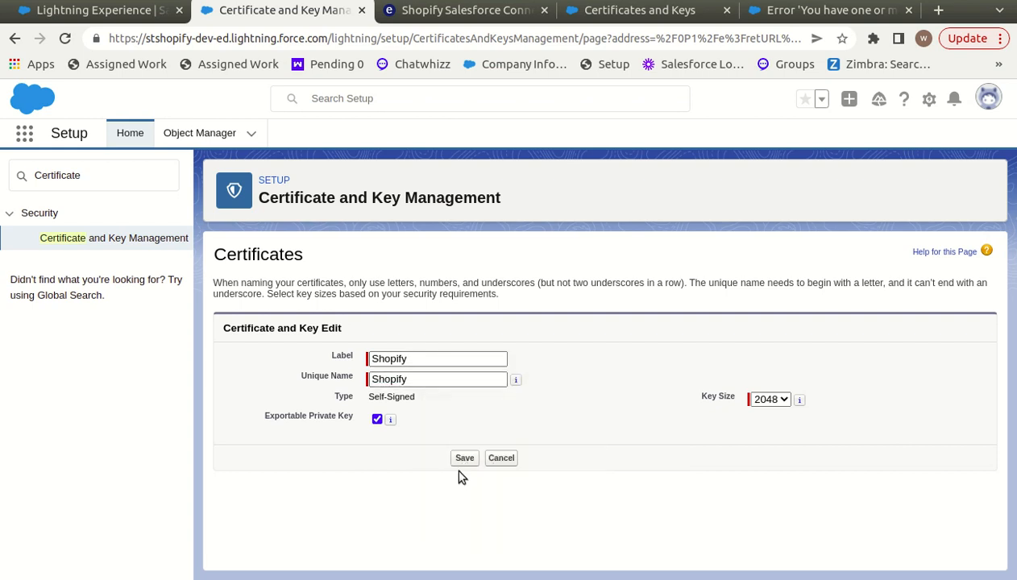
{"action": "mouse_move", "coordinate": [465, 458]}
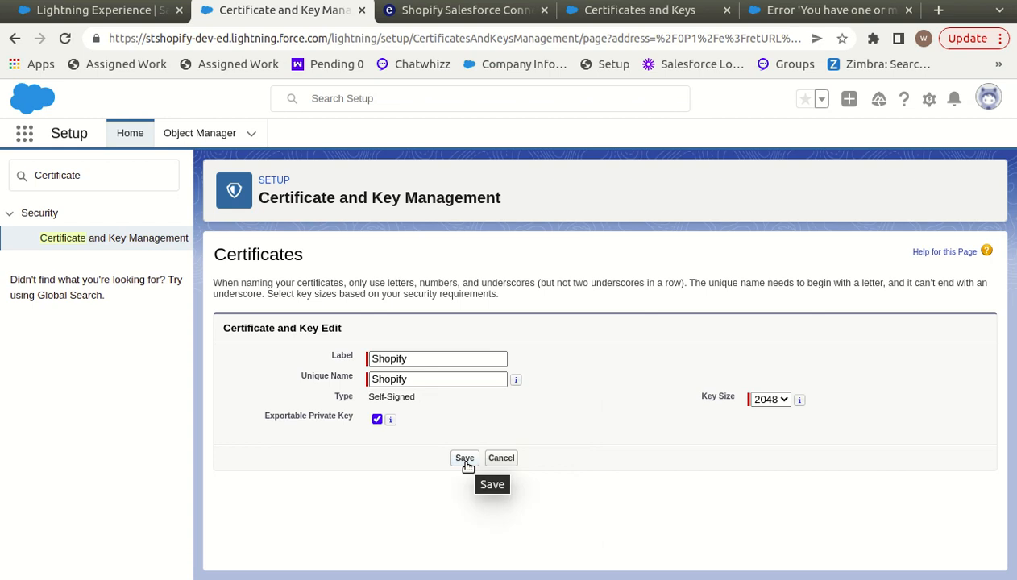
{"action": "left_click", "coordinate": [464, 457]}
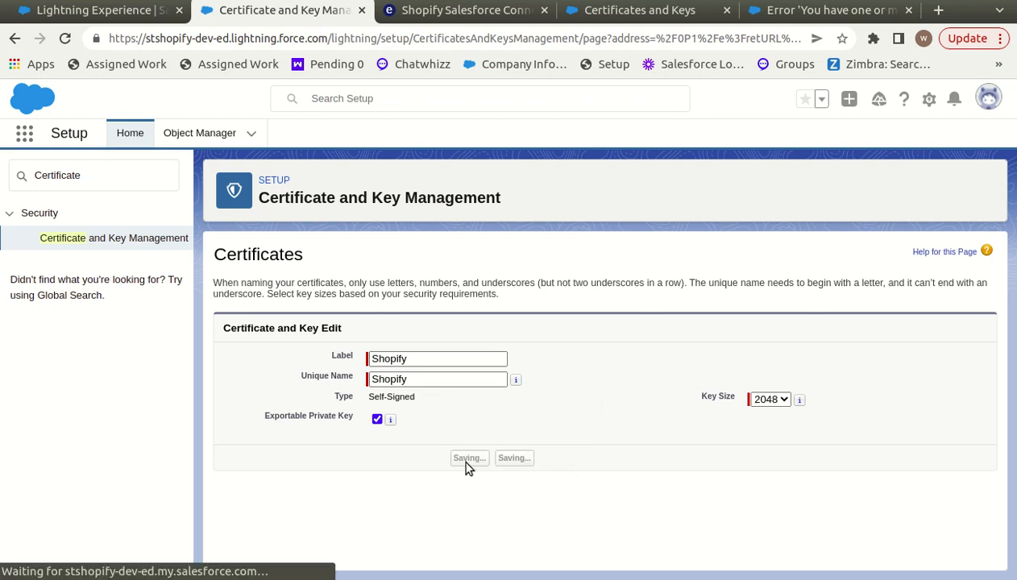
{"action": "left_click", "coordinate": [470, 457]}
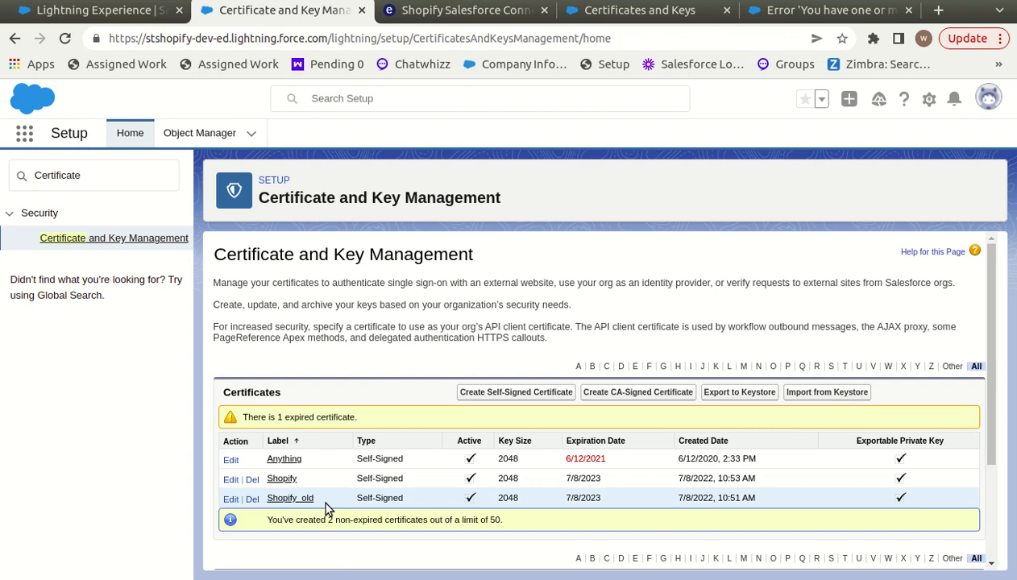
{"action": "mouse_move", "coordinate": [486, 510]}
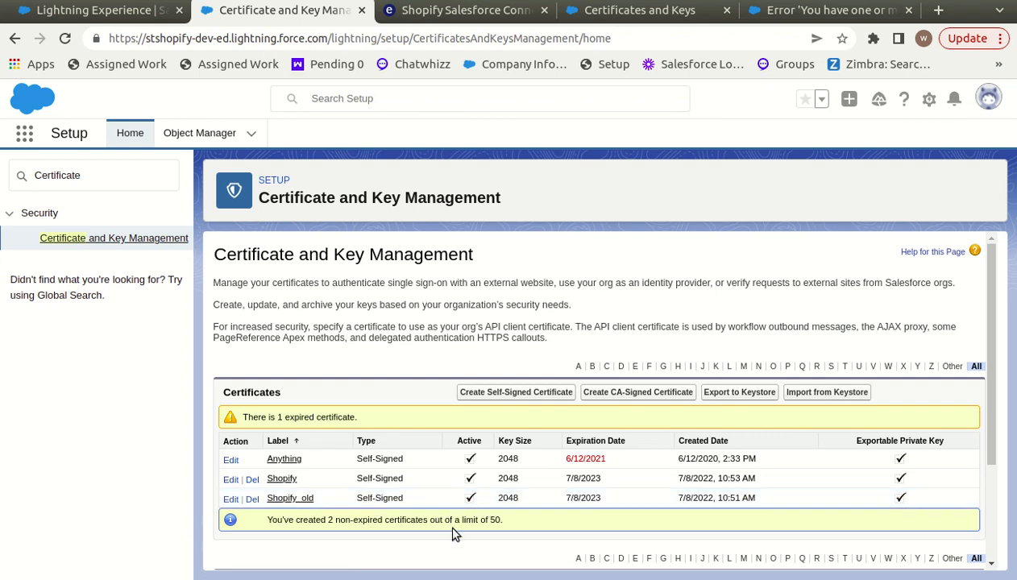
{"action": "mouse_move", "coordinate": [262, 513]}
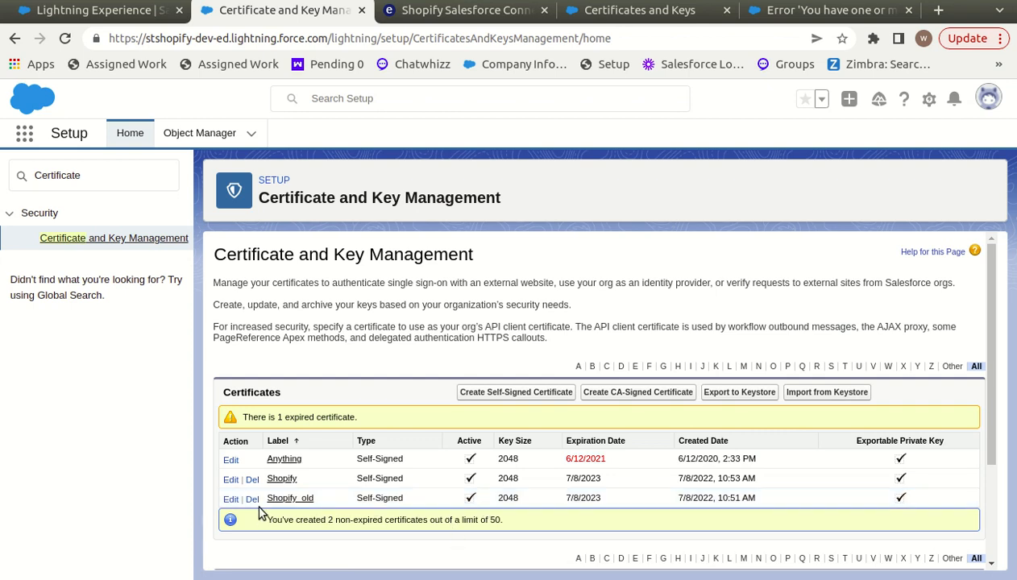
Delete the Shopify_old certificate and confirm the deletion.
{"action": "left_click", "coordinate": [252, 499]}
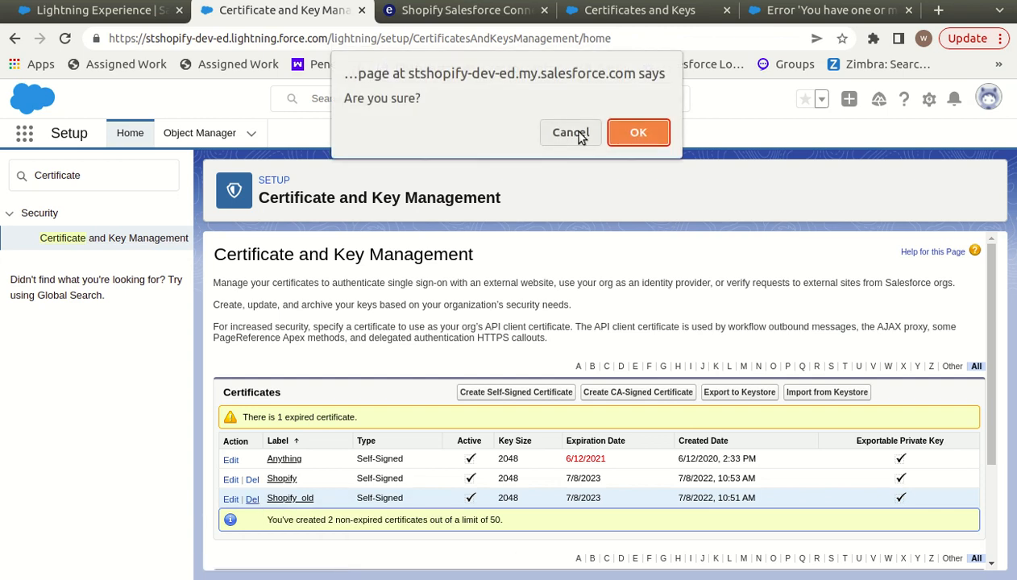
{"action": "left_click", "coordinate": [639, 132]}
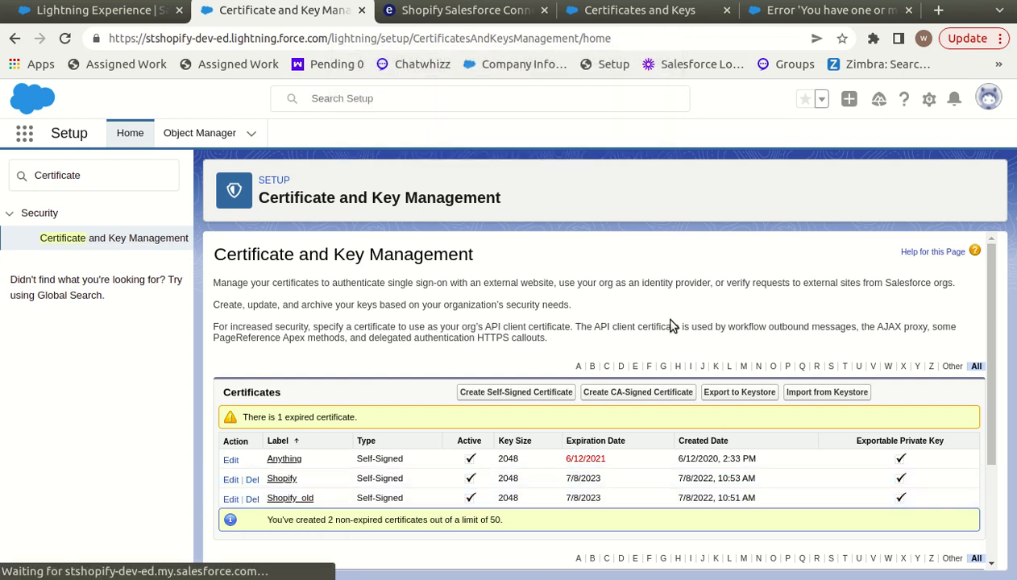